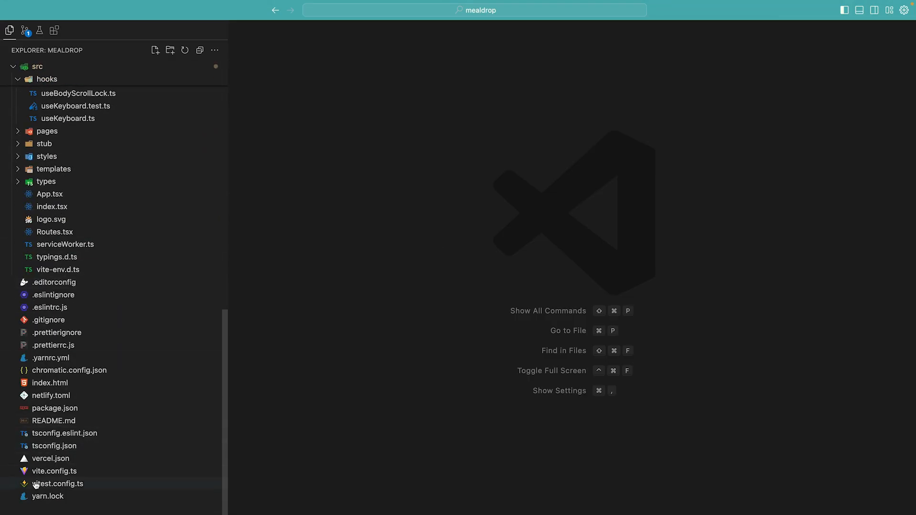
- Expand src/hooks and open useBodyScrollLock.test.ts in the editor
left_click(59, 79)
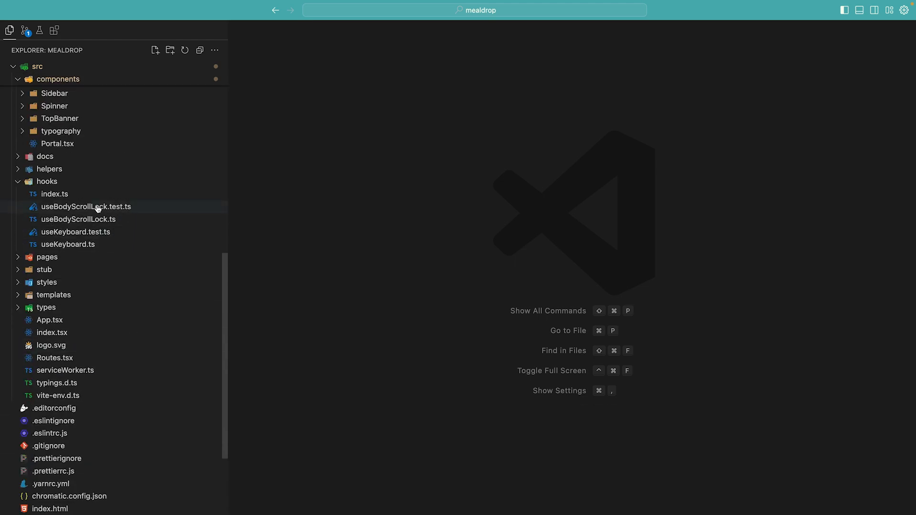
left_click(86, 206)
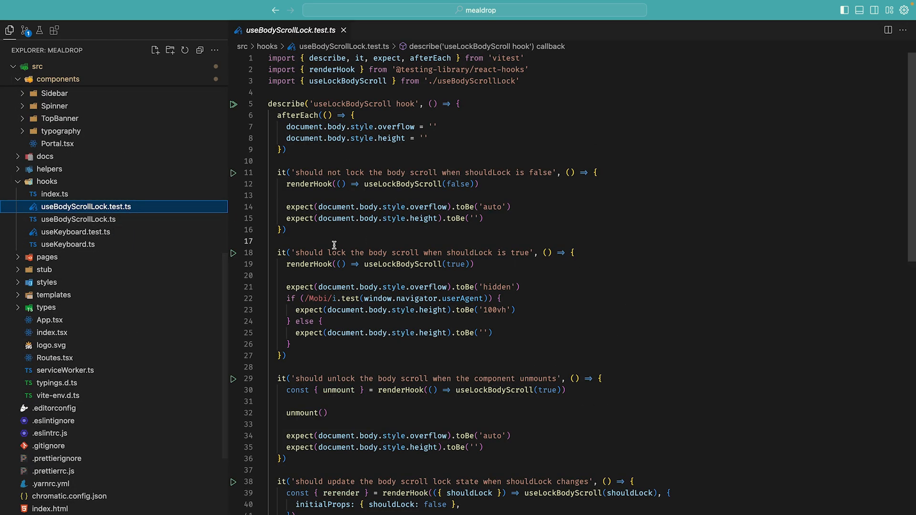
mouse_move(359, 235)
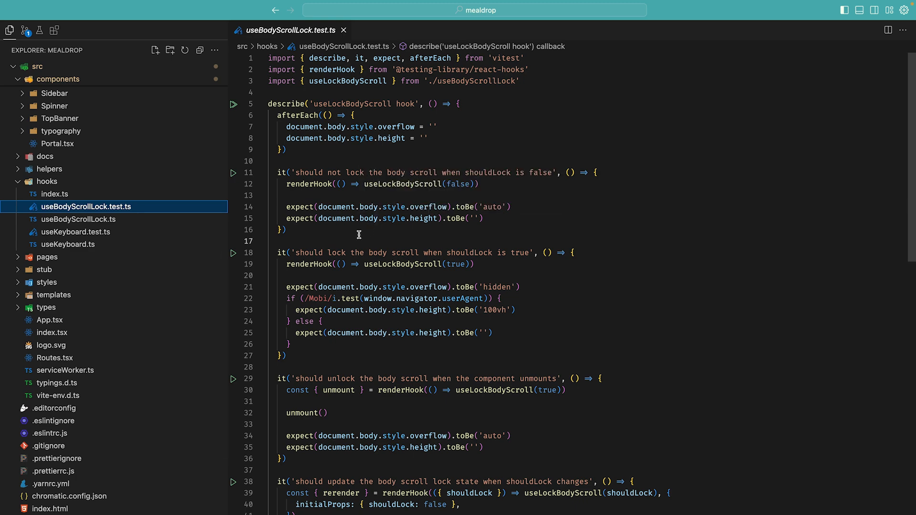
left_click(54, 31)
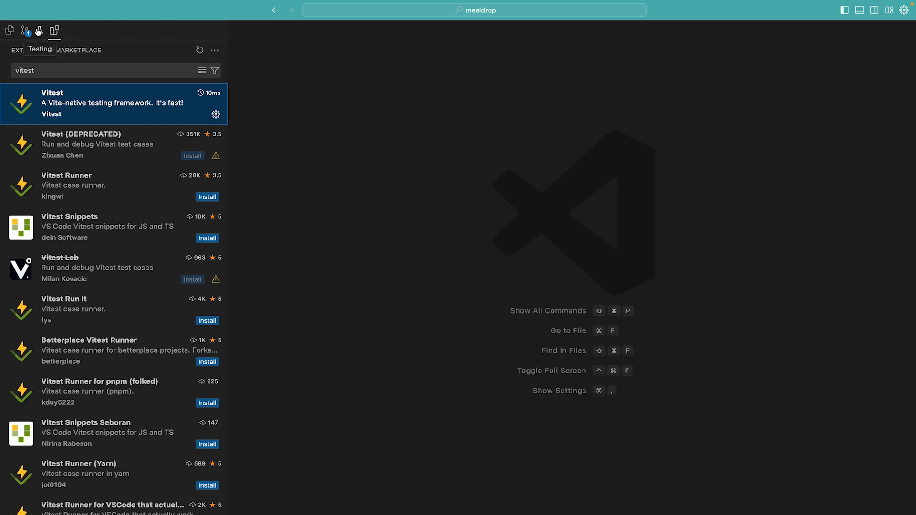
- Run the nine hooks-folder tests from the Testing view, then rerun them with coverage
left_click(39, 31)
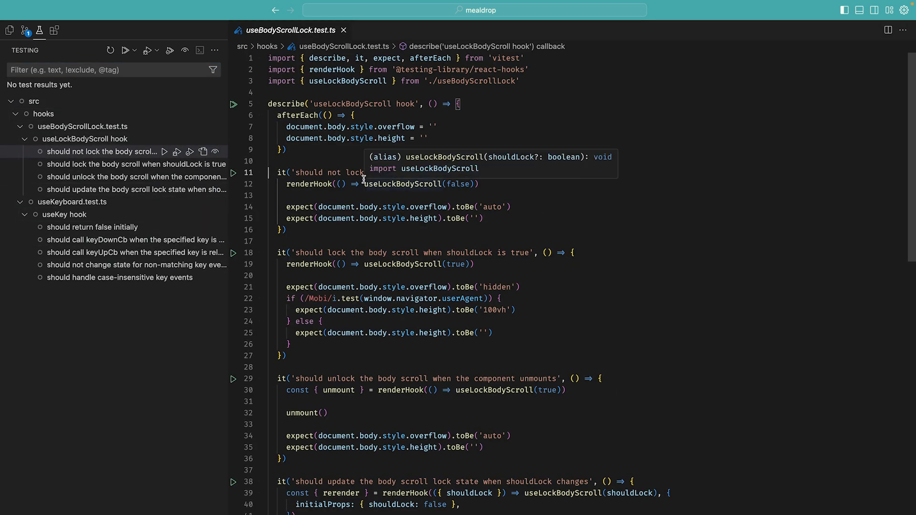
mouse_move(233, 175)
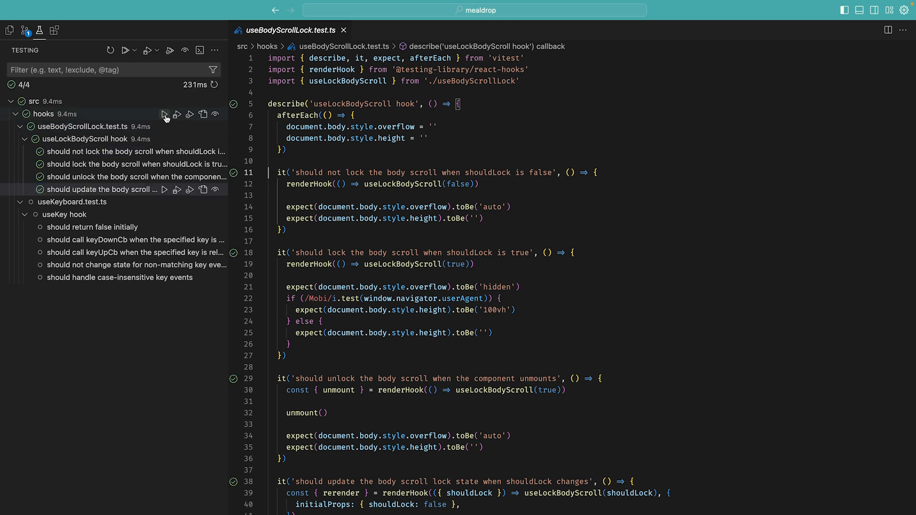
left_click(126, 50)
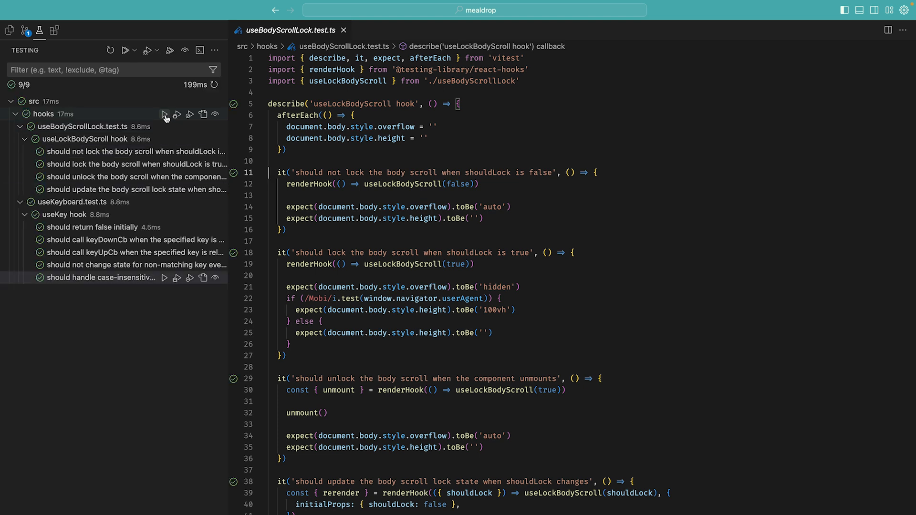
mouse_move(203, 114)
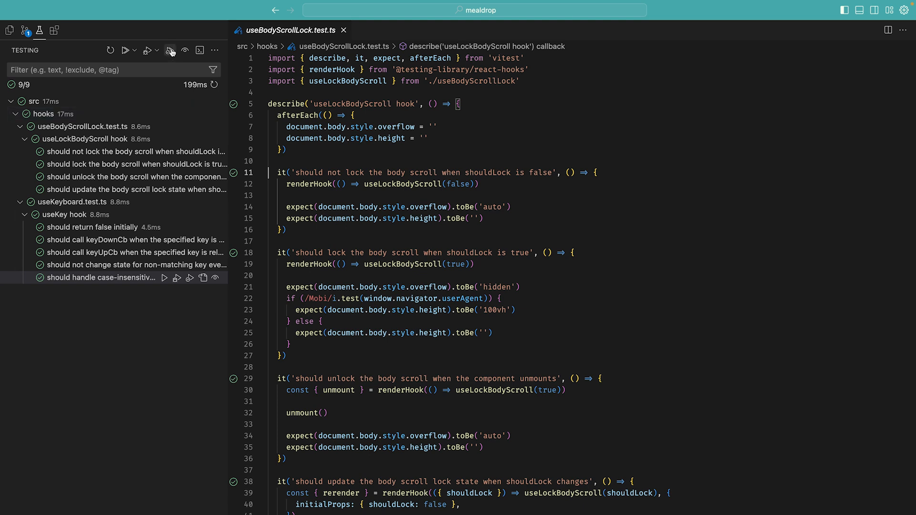
left_click(171, 50)
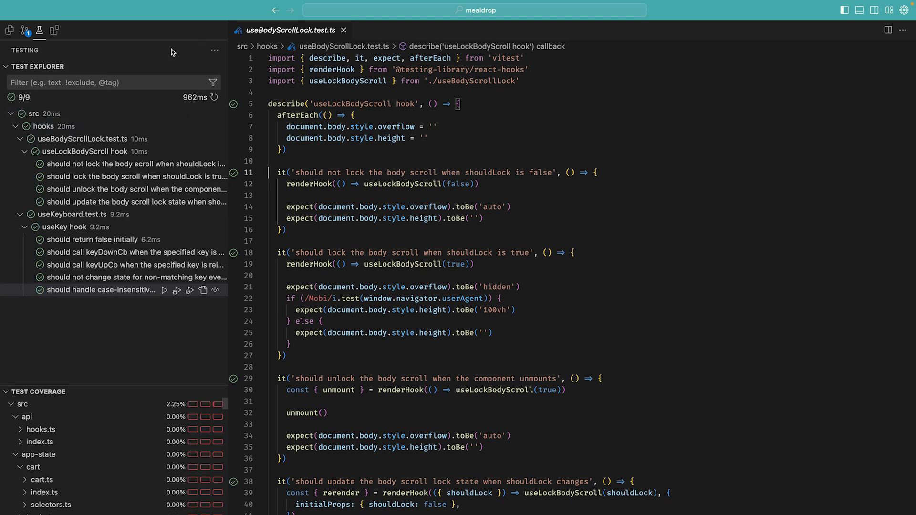
mouse_move(183, 454)
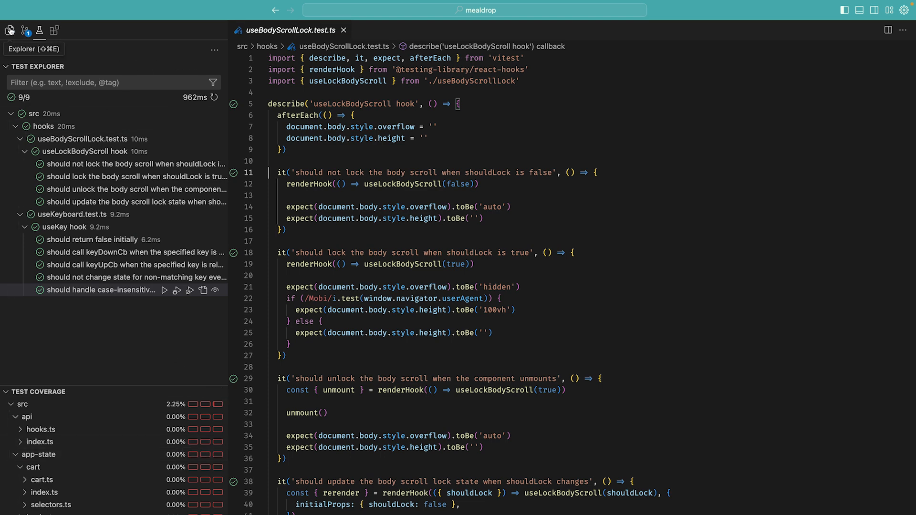
- Return to the Explorer to see per-file coverage percentages, with src at 2%
left_click(9, 29)
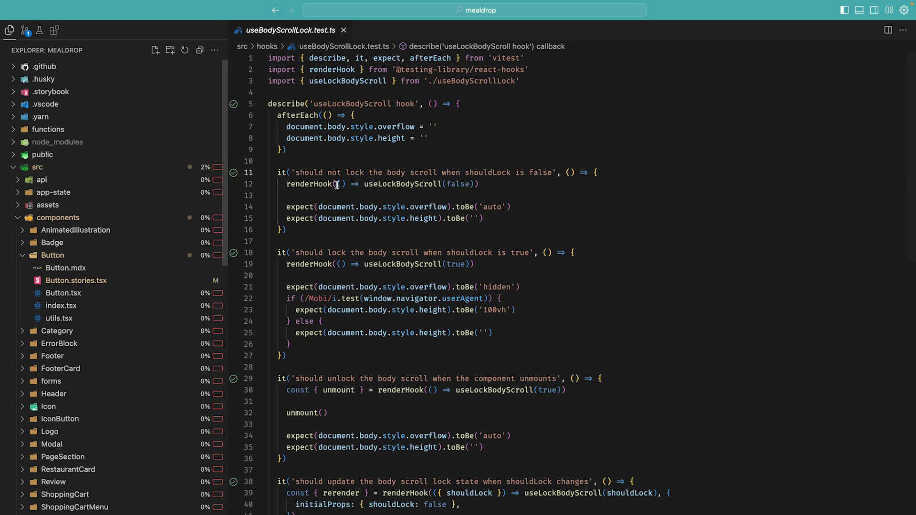
left_click(472, 195)
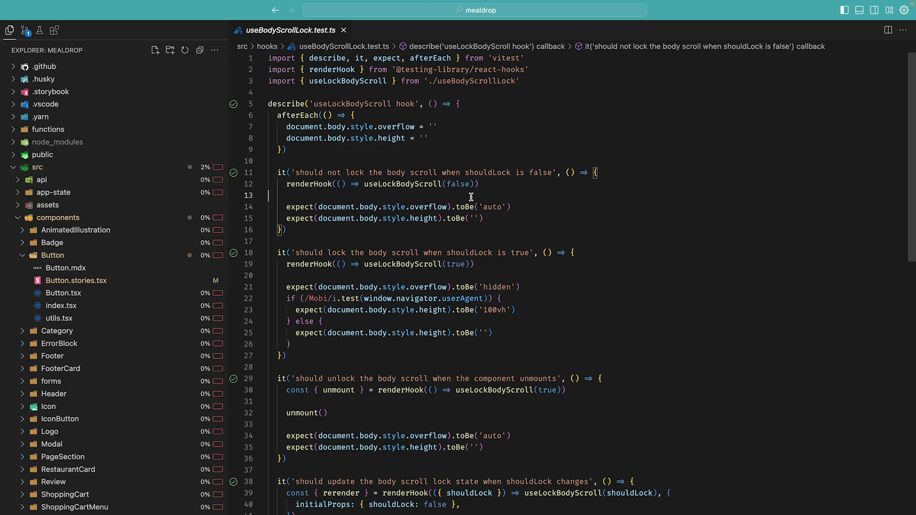
- Search Quick Open for 'stories' and scroll through the Storybook story files
type("stories")
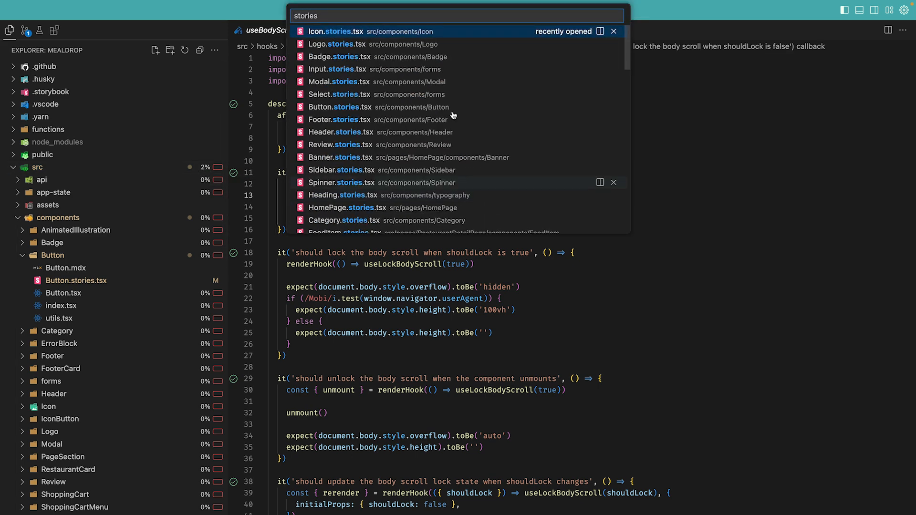
scroll("down", 3)
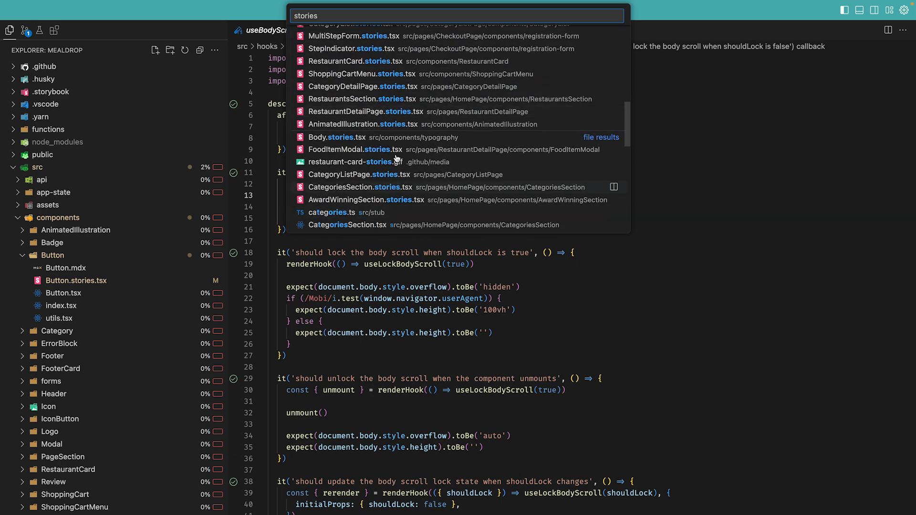
mouse_move(394, 162)
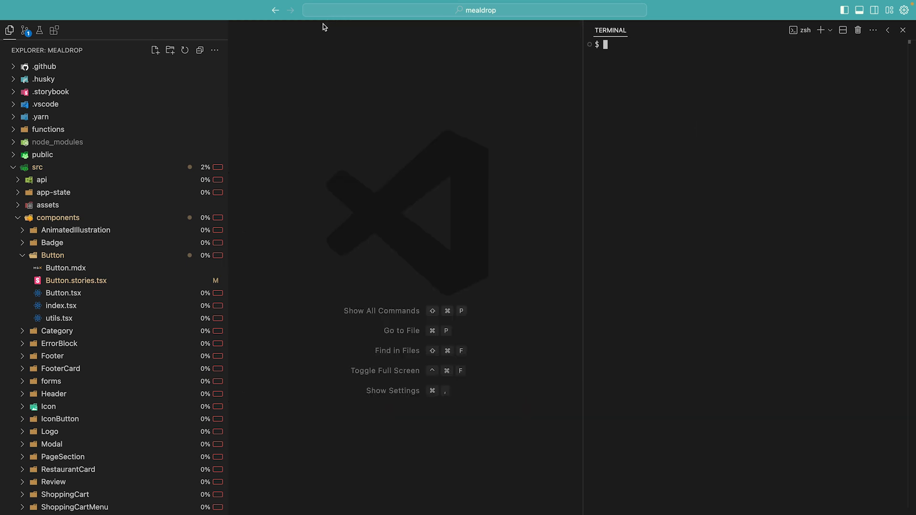
mouse_move(668, 131)
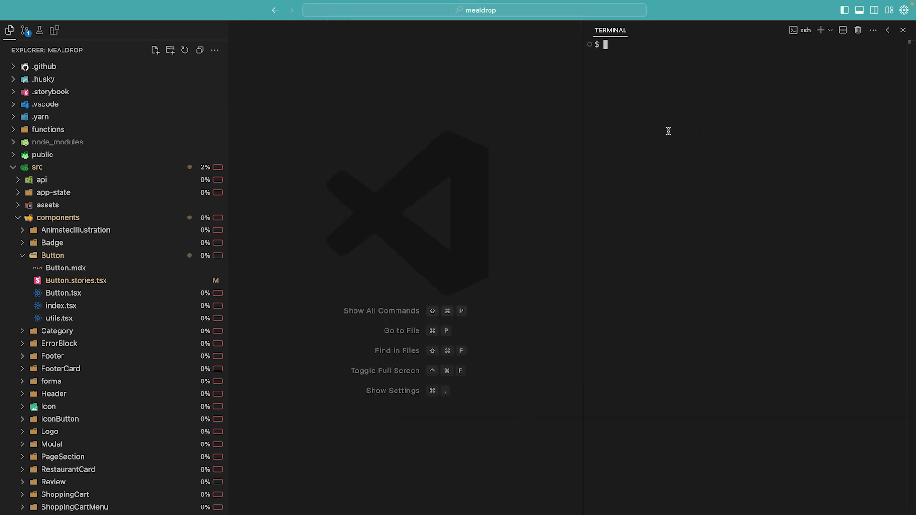
type("npx storybook add @storybook/experimental-addon-test")
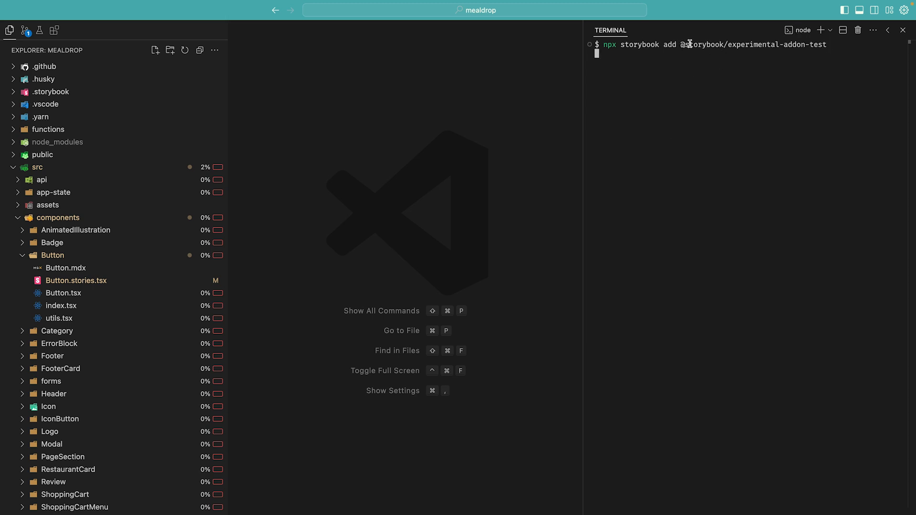
double_click(754, 44)
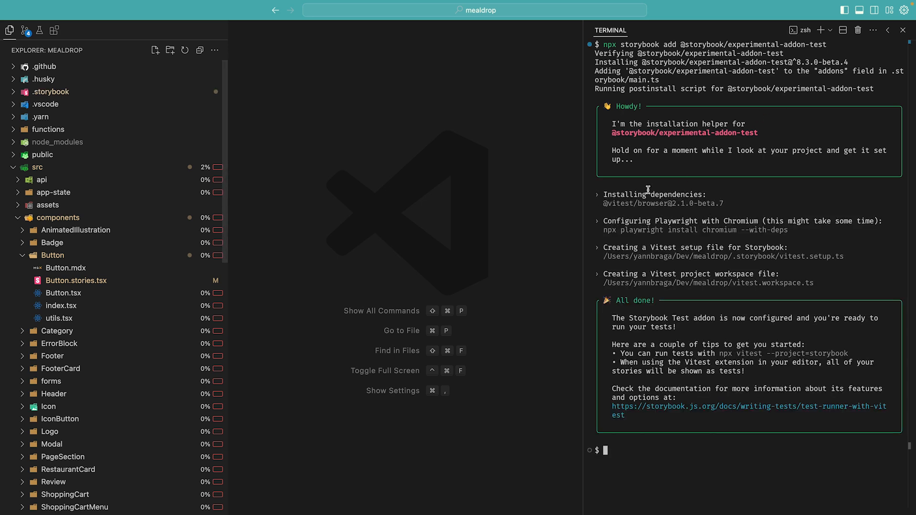
double_click(648, 204)
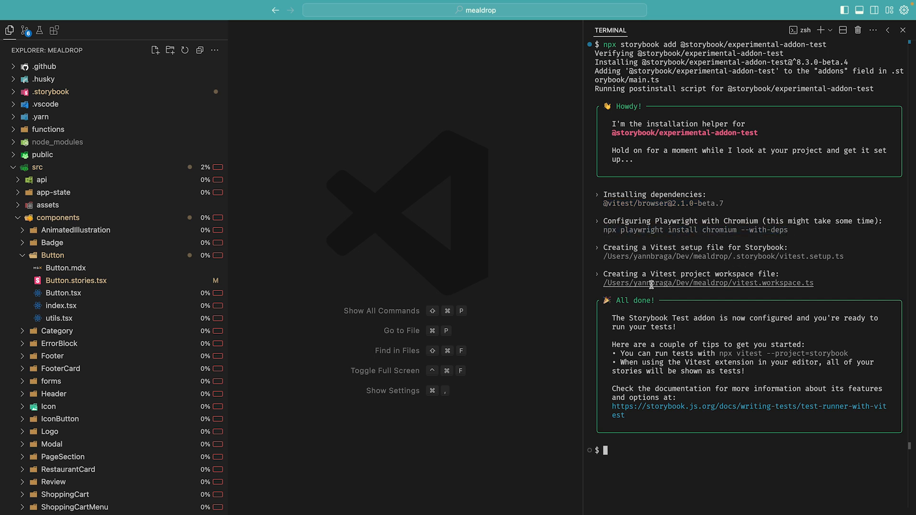
mouse_move(742, 283)
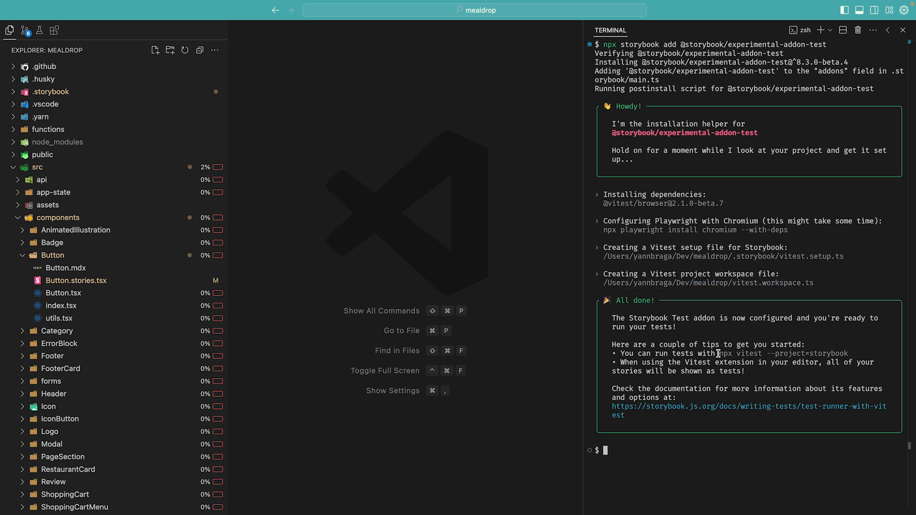
left_click_drag(721, 354, 849, 353)
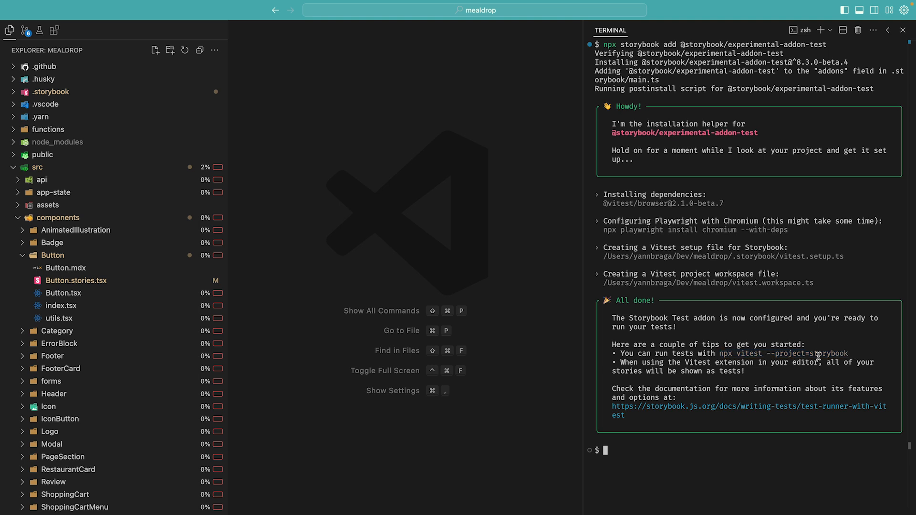
left_click_drag(687, 362, 820, 362)
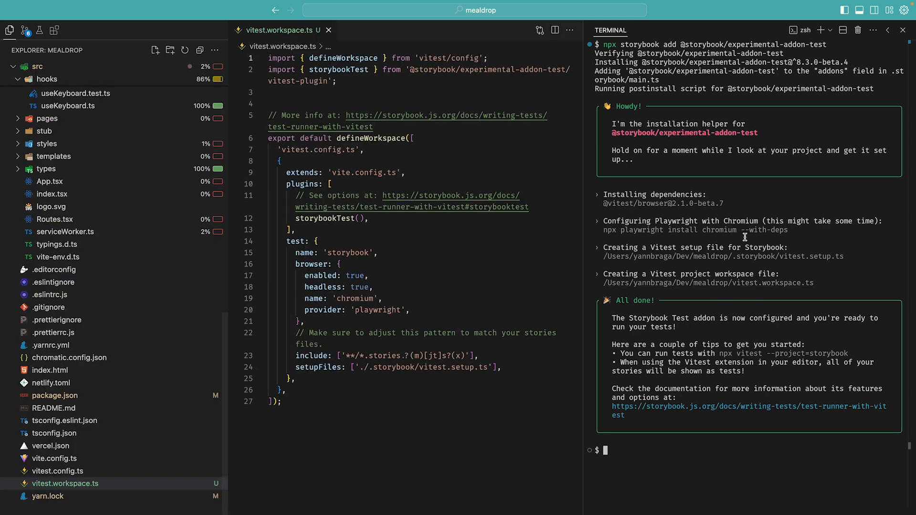
- Close the terminal and review vitest.workspace.ts: storybook project name, test block, chromium browser
left_click(903, 30)
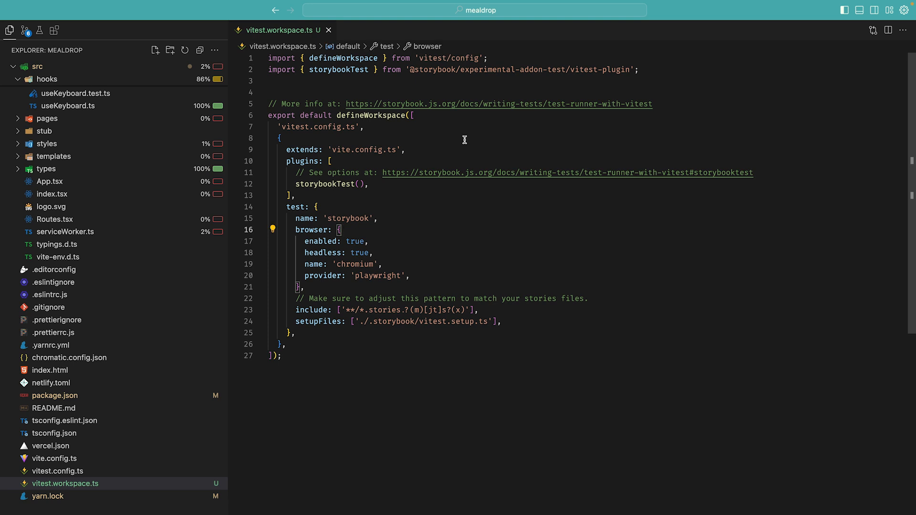
mouse_move(402, 216)
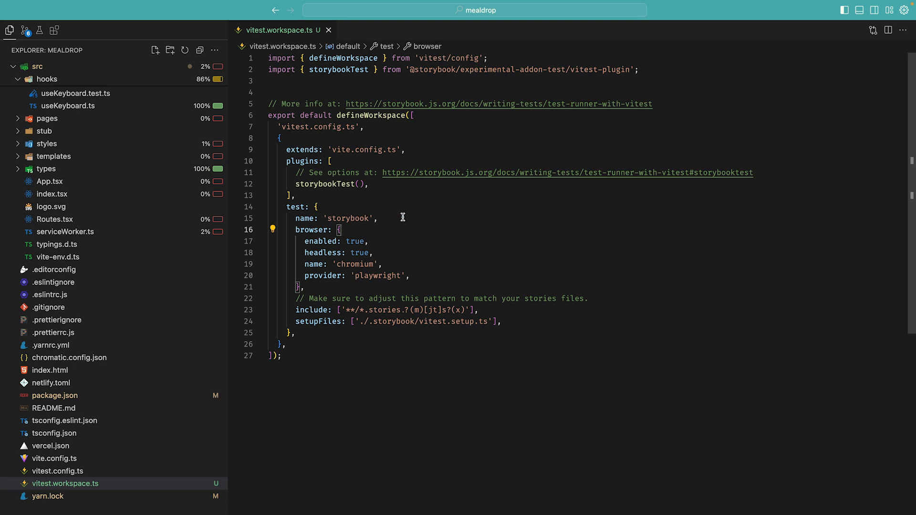
double_click(320, 127)
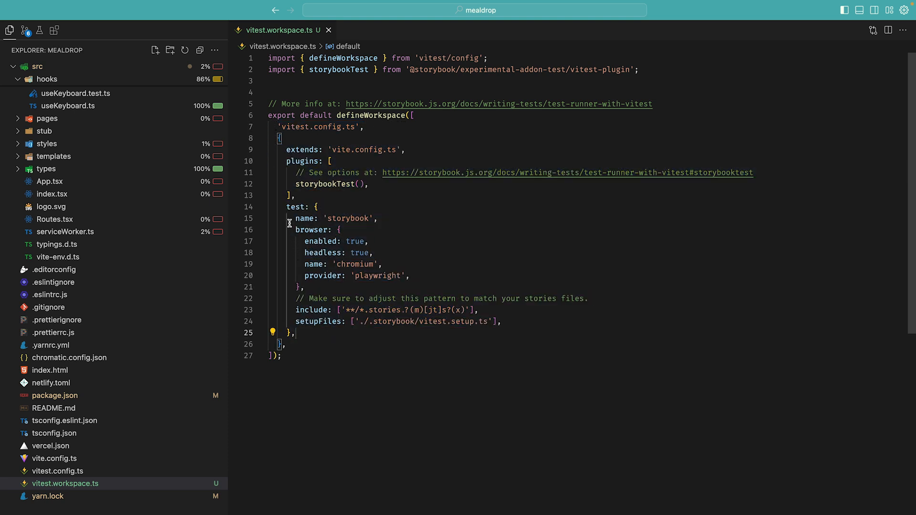
left_click_drag(296, 229, 325, 264)
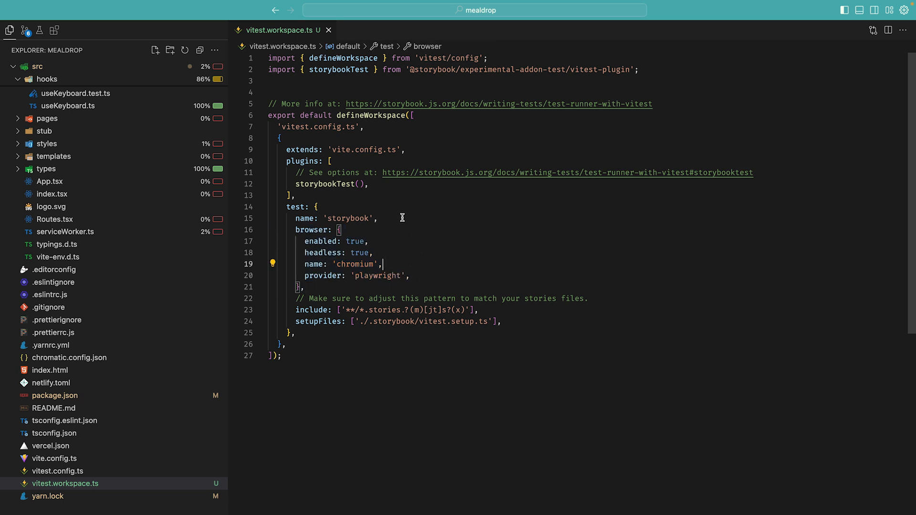
double_click(325, 184)
type("storybookScript:")
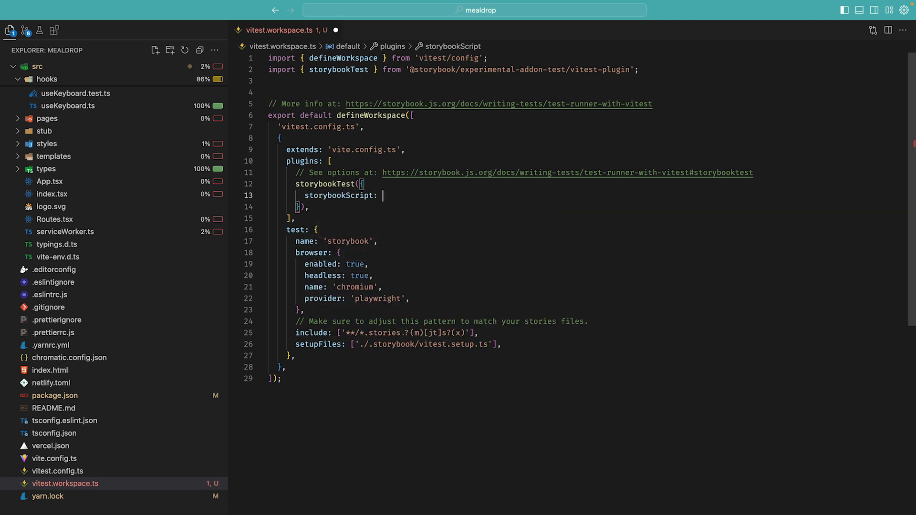
- Enter 'yarn storybook --no-open' as the storybookTest storybookScript value
type("'yarn storybook '")
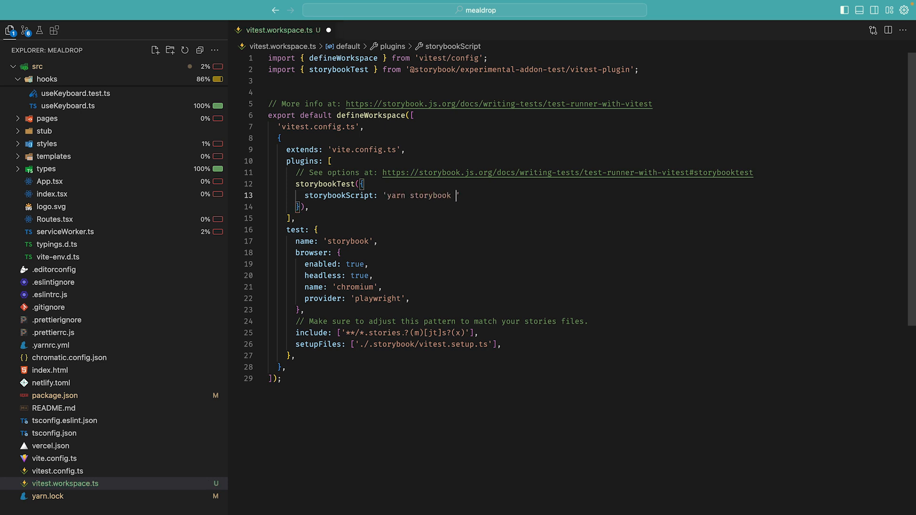
type("--no-open")
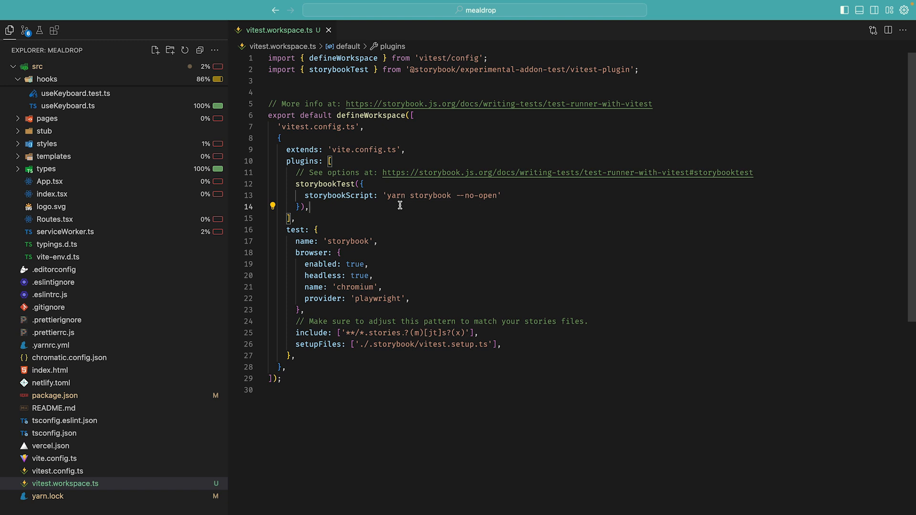
- Open Button.stories.tsx from the Testing view and run the Disabled story as a test
left_click(39, 30)
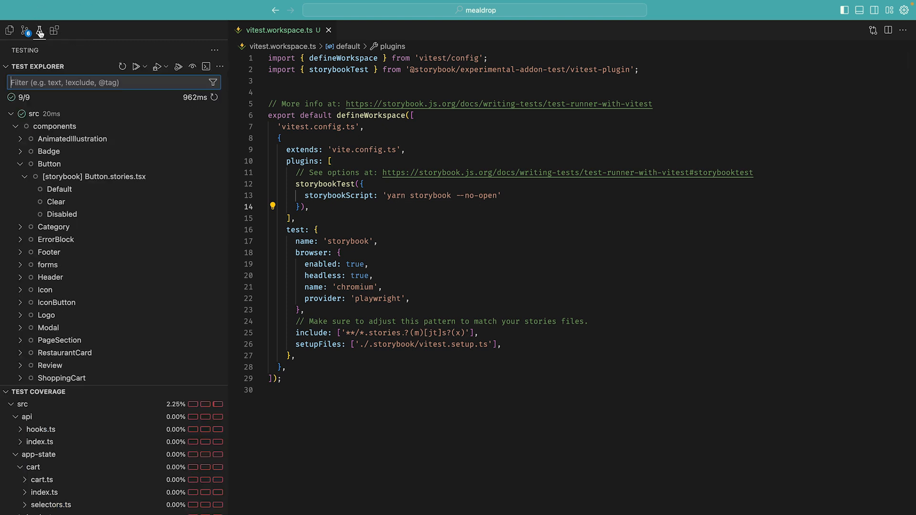
left_click(20, 126)
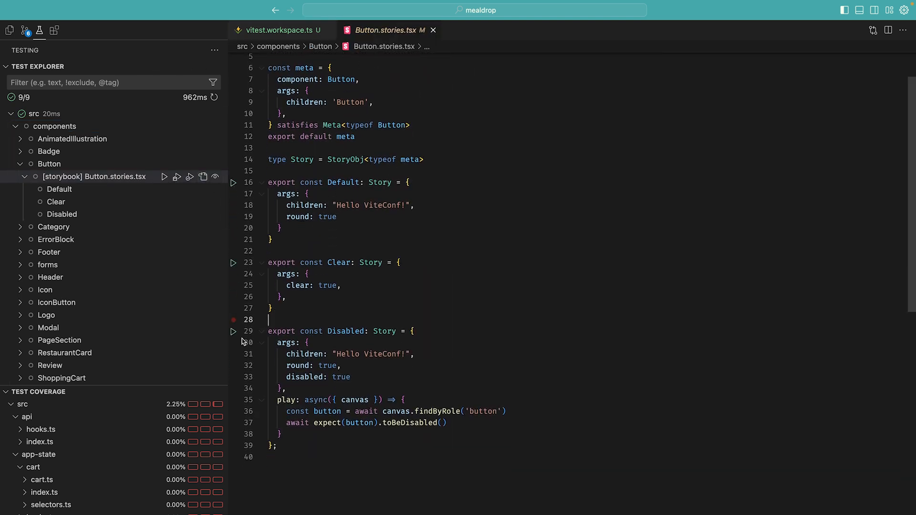
left_click(233, 334)
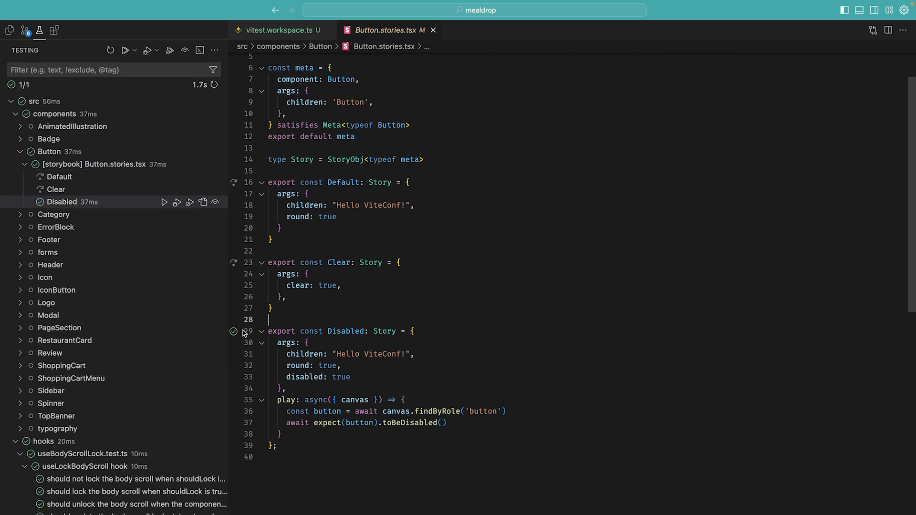
mouse_move(349, 386)
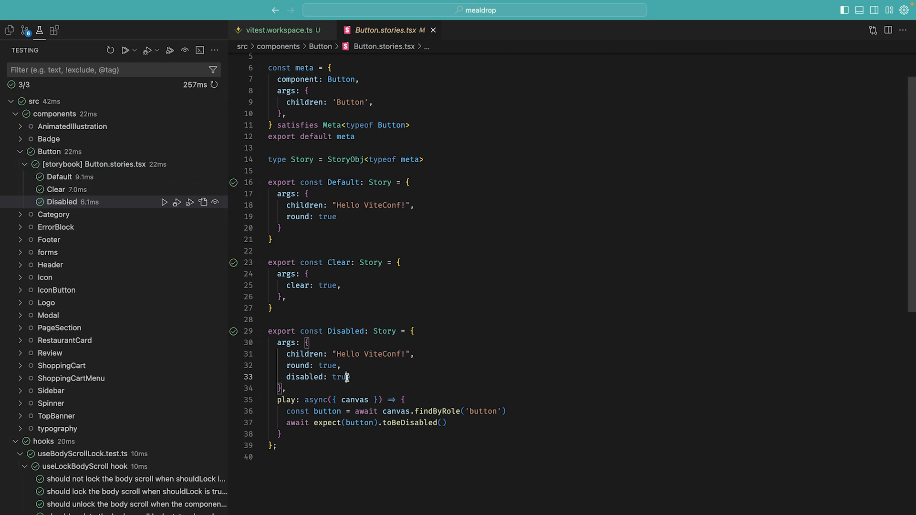
- Change the Disabled story's disabled arg from true to false
type("false")
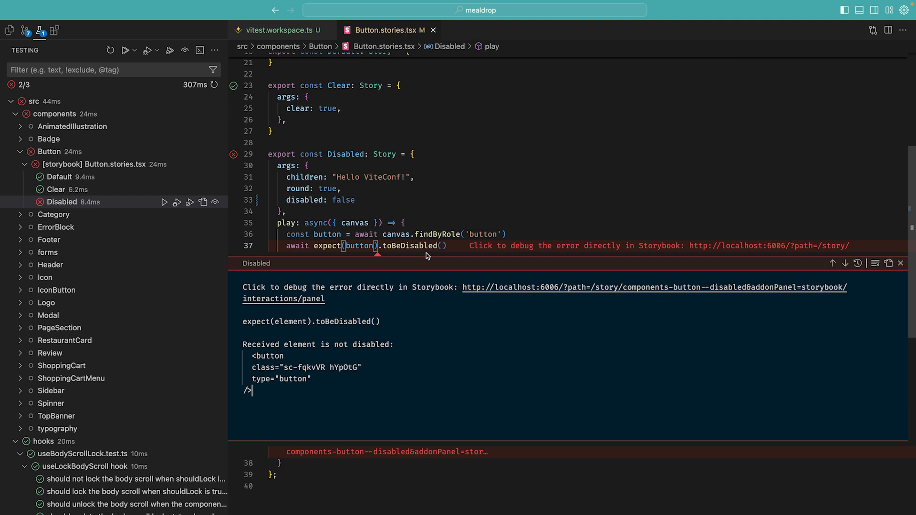
mouse_move(498, 291)
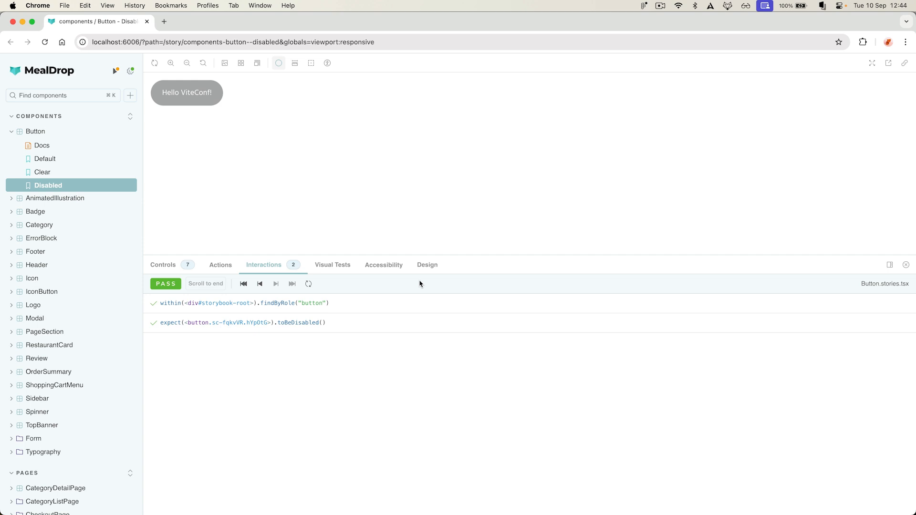
mouse_move(367, 285)
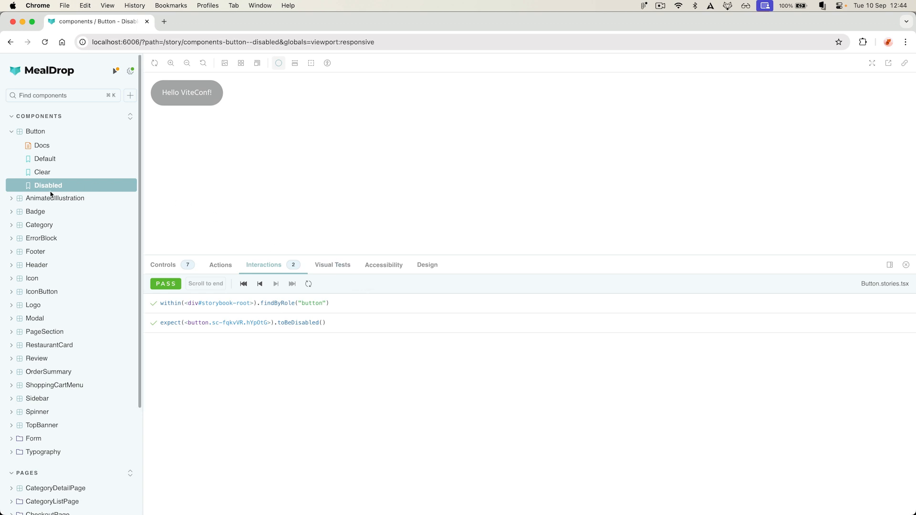
- Step through App user-flow stories from Category List to Success Page
scroll("down", 3)
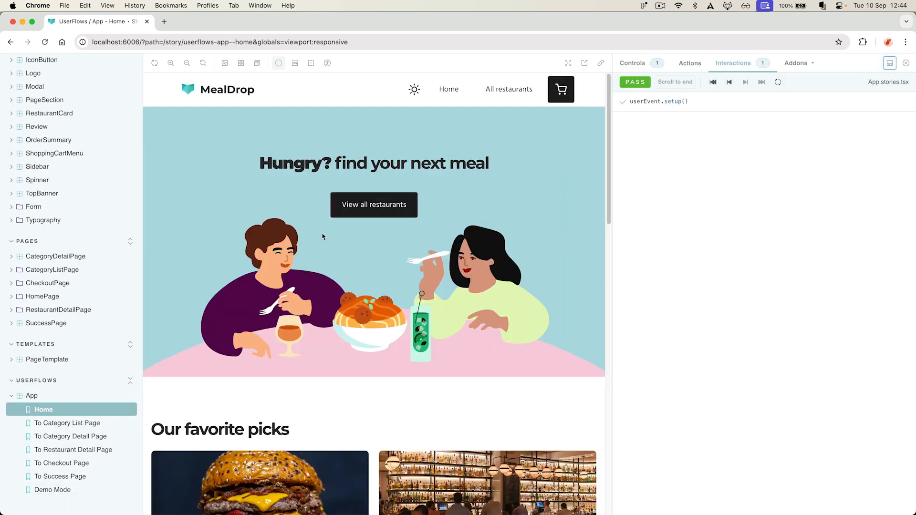
scroll("down", 3)
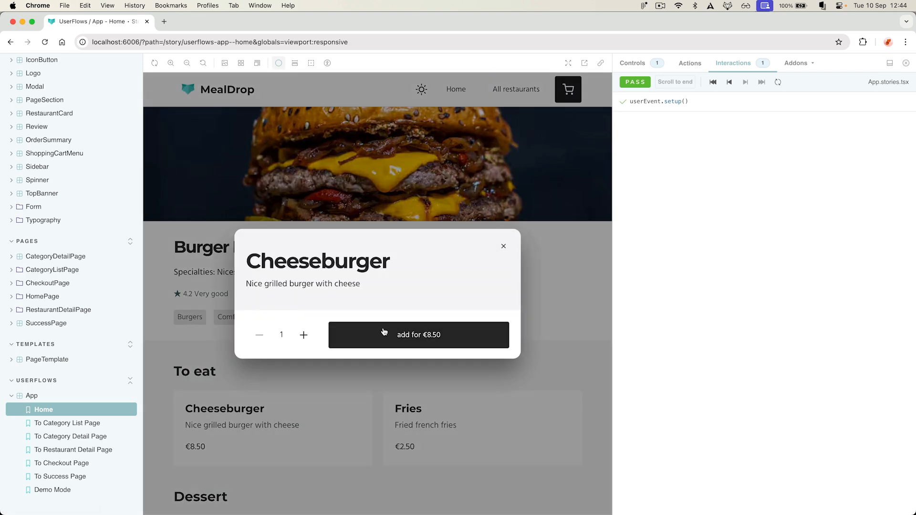
left_click(419, 335)
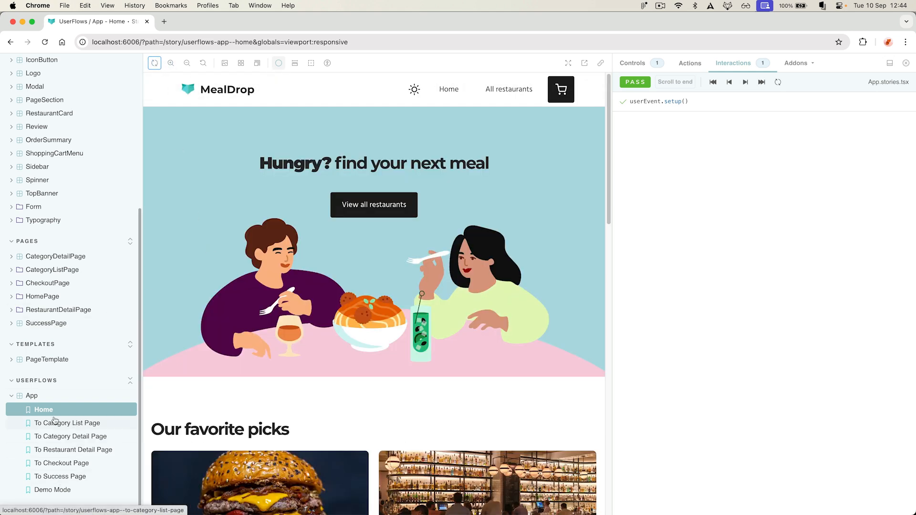
left_click(68, 423)
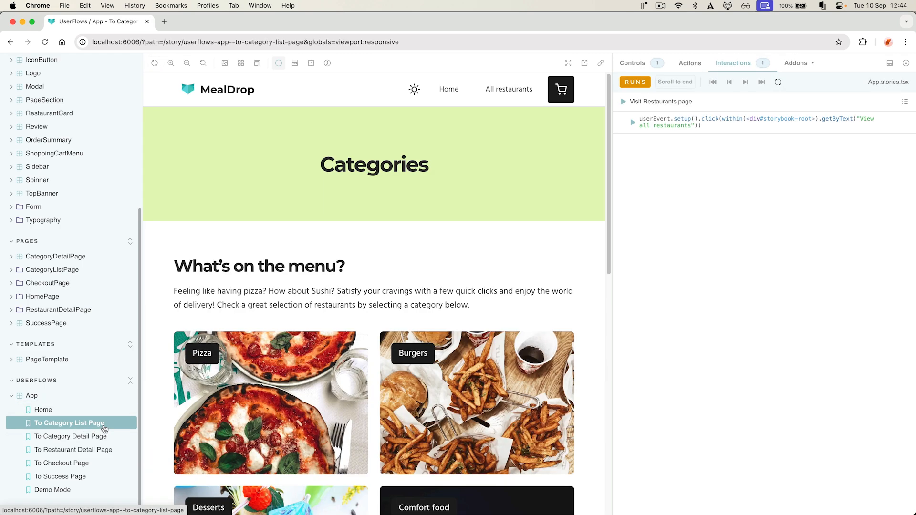
left_click(74, 449)
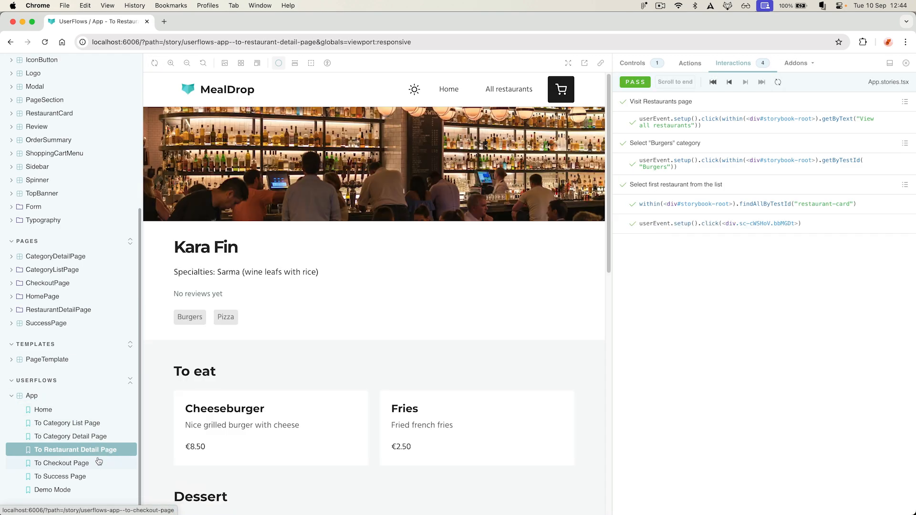
left_click(64, 463)
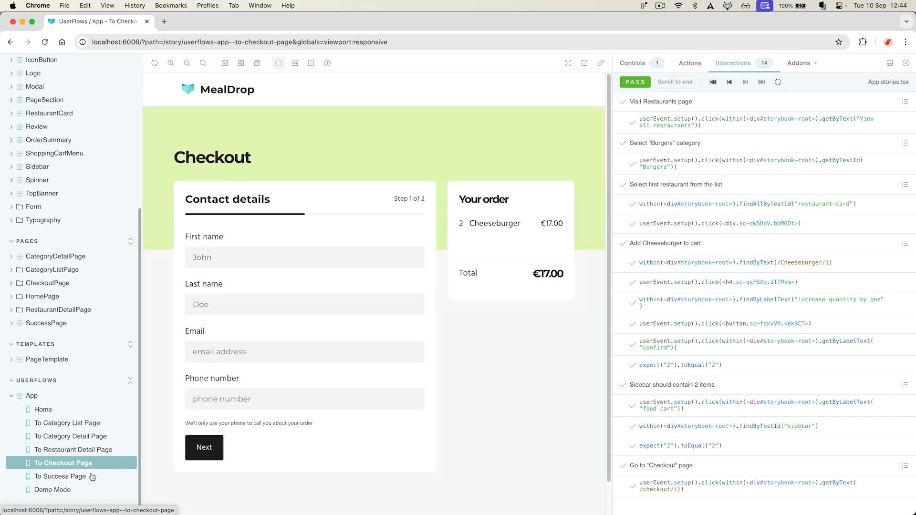
left_click(62, 476)
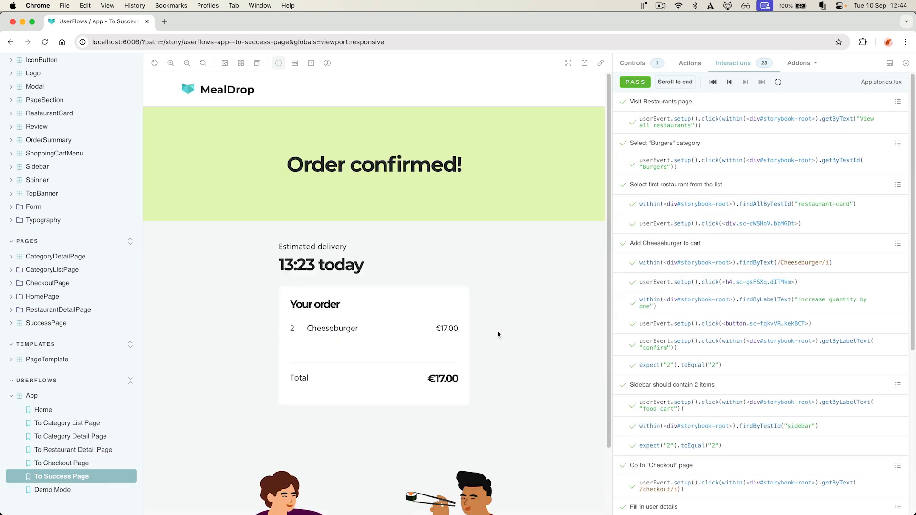
mouse_move(695, 371)
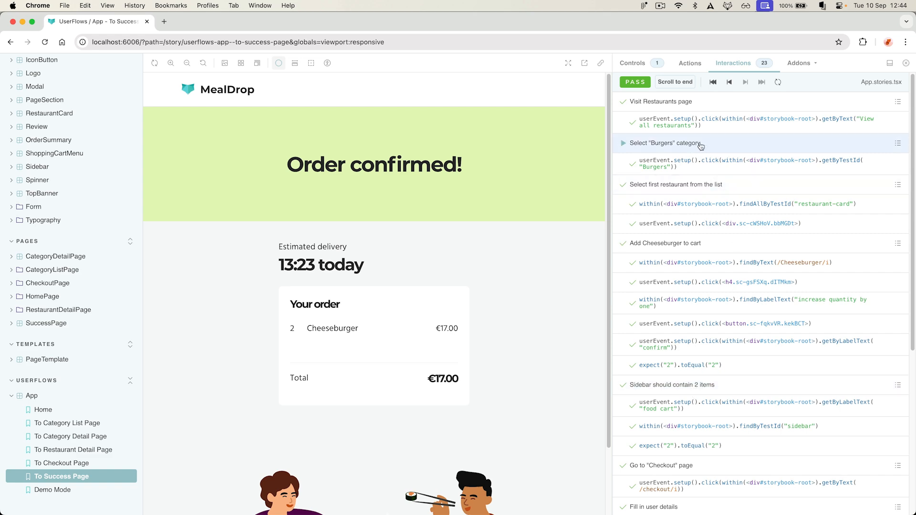
- Rewind the Success Page flow to its start and step forward through each interaction
left_click(729, 82)
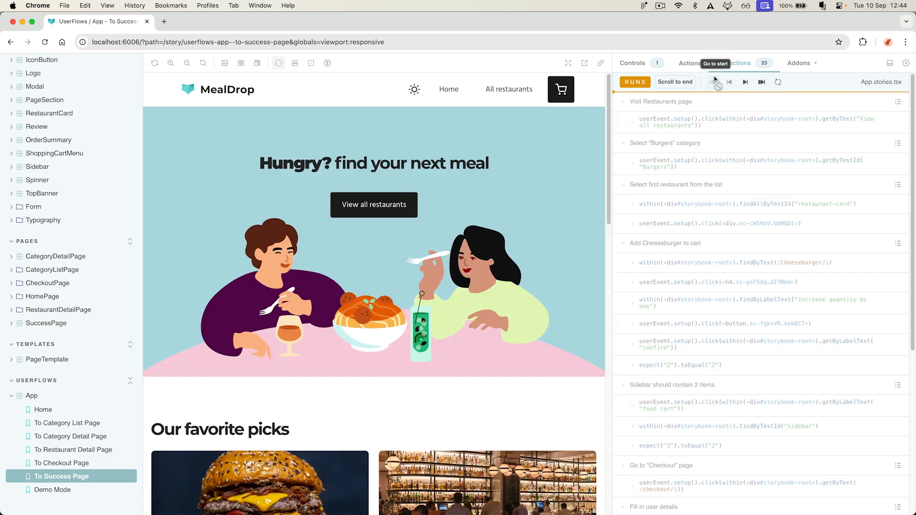
left_click(745, 82)
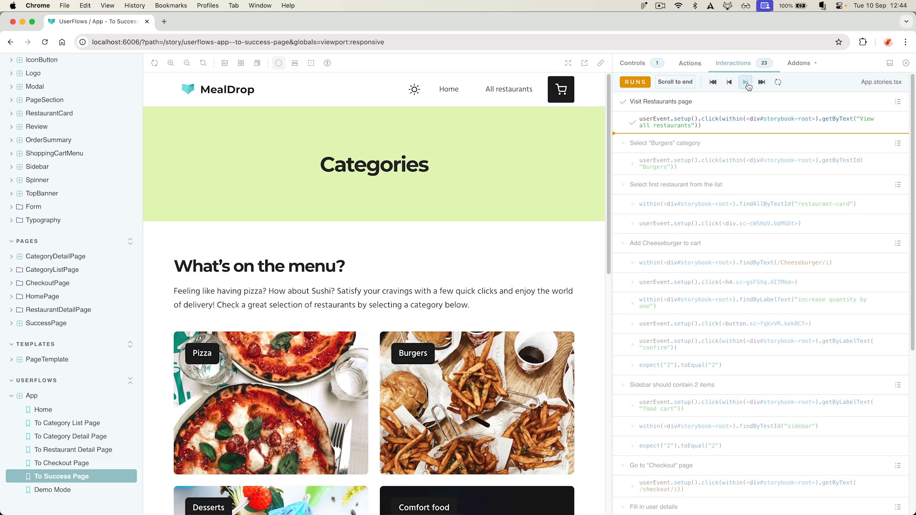
left_click(746, 81)
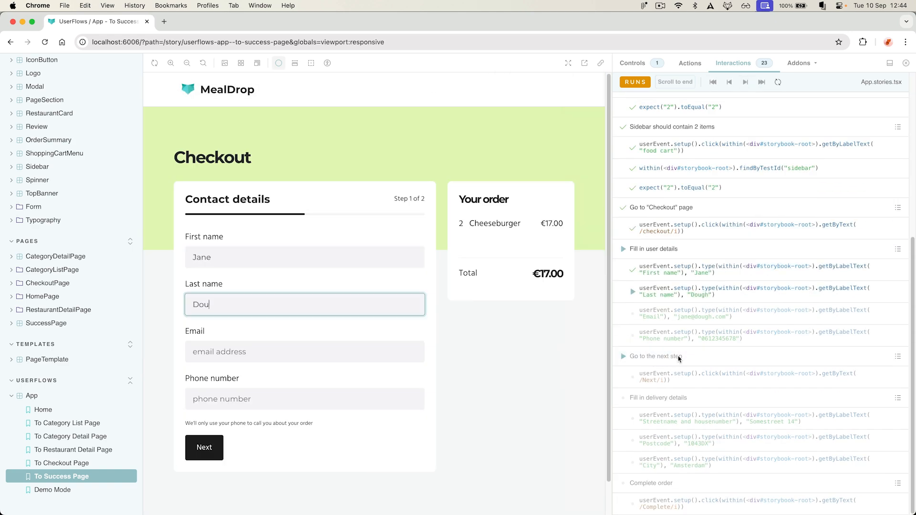
left_click(746, 82)
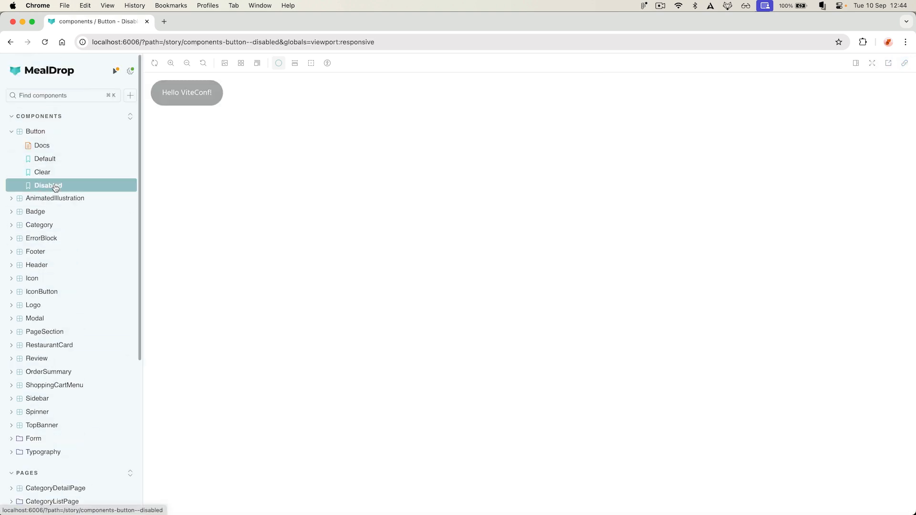
- Expand Category in the sidebar and open its Default story with the Pizza card
left_click(55, 198)
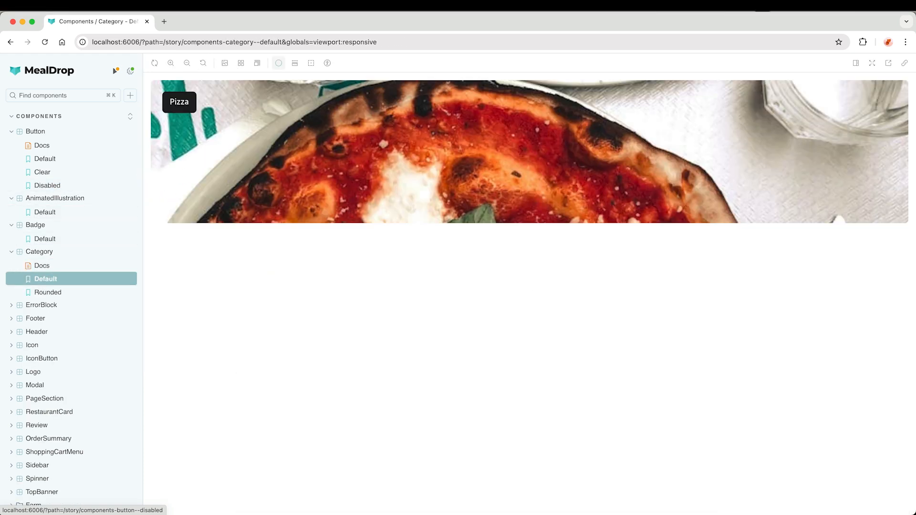
left_click(45, 359)
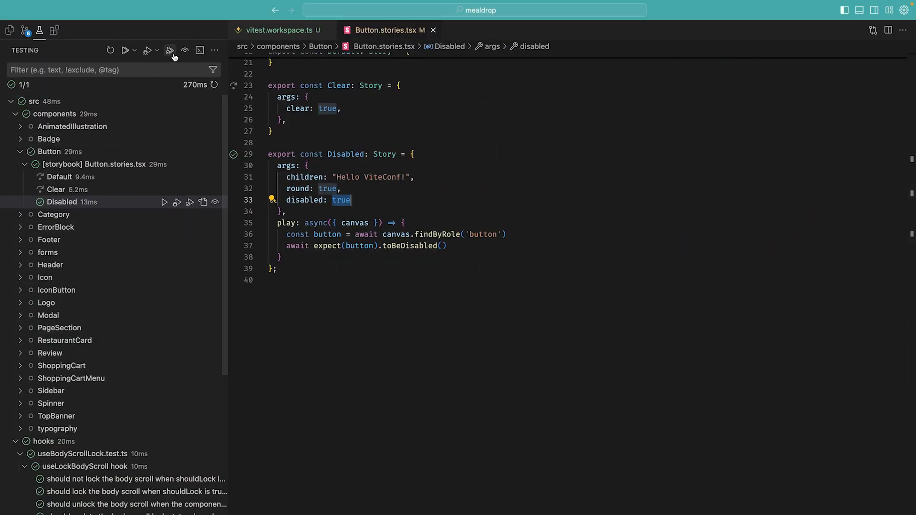
- Run all tests with coverage and review per-file coverage in Explorer, src at 86%
left_click(170, 50)
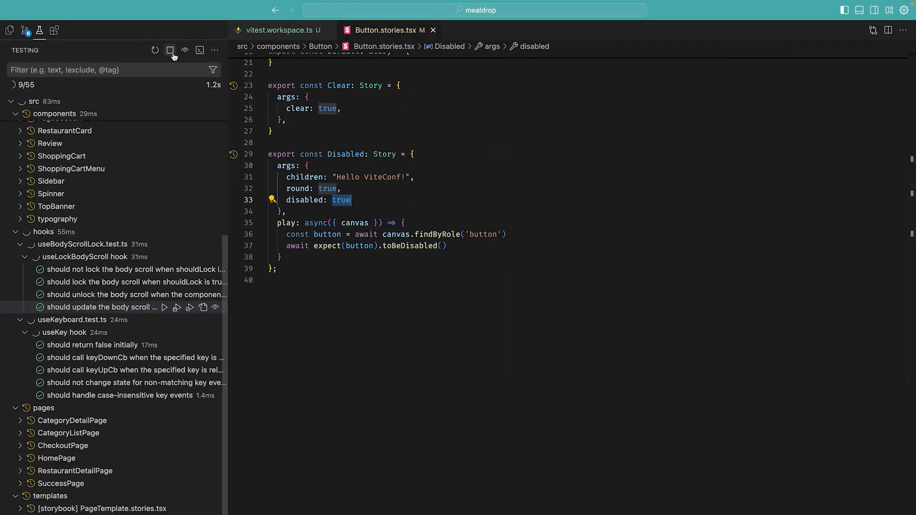
left_click(154, 49)
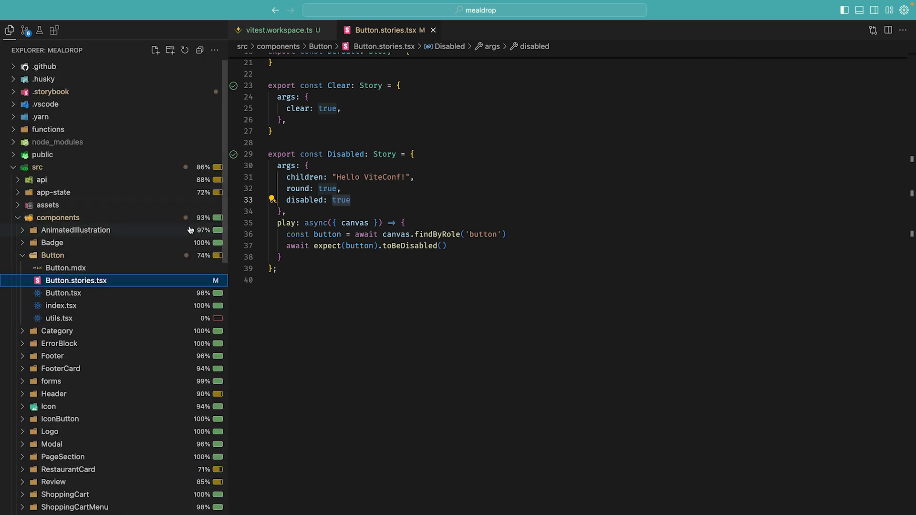
scroll("down", 3)
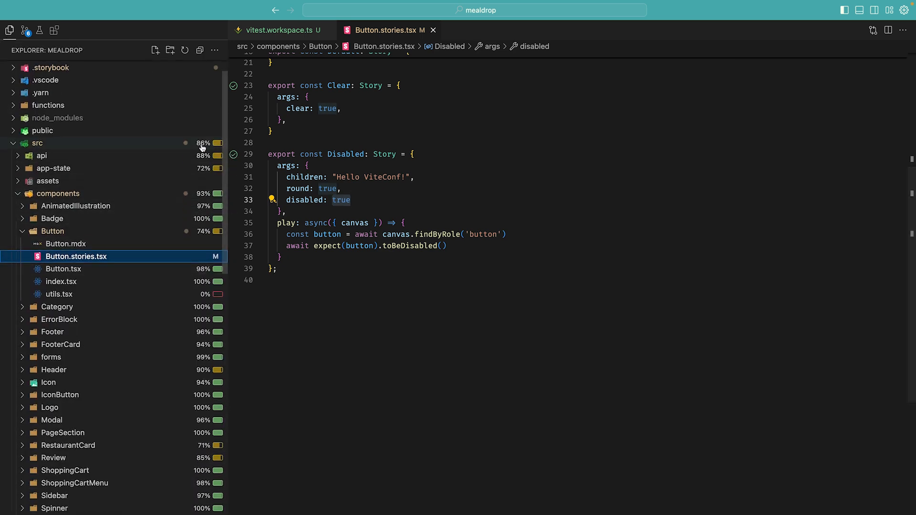
mouse_move(189, 185)
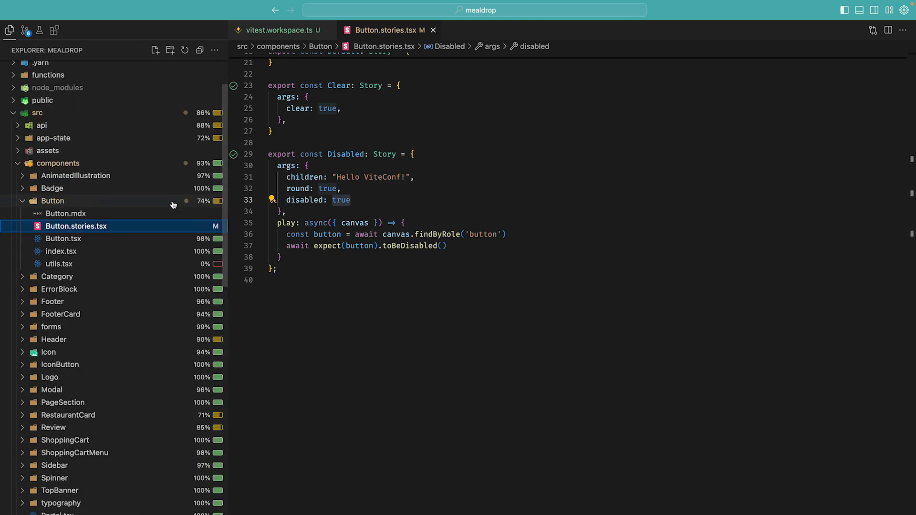
mouse_move(52, 200)
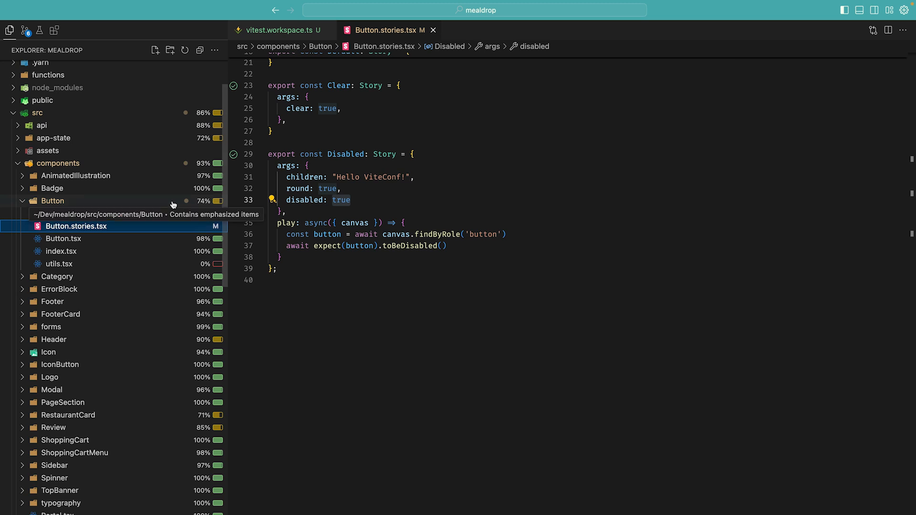